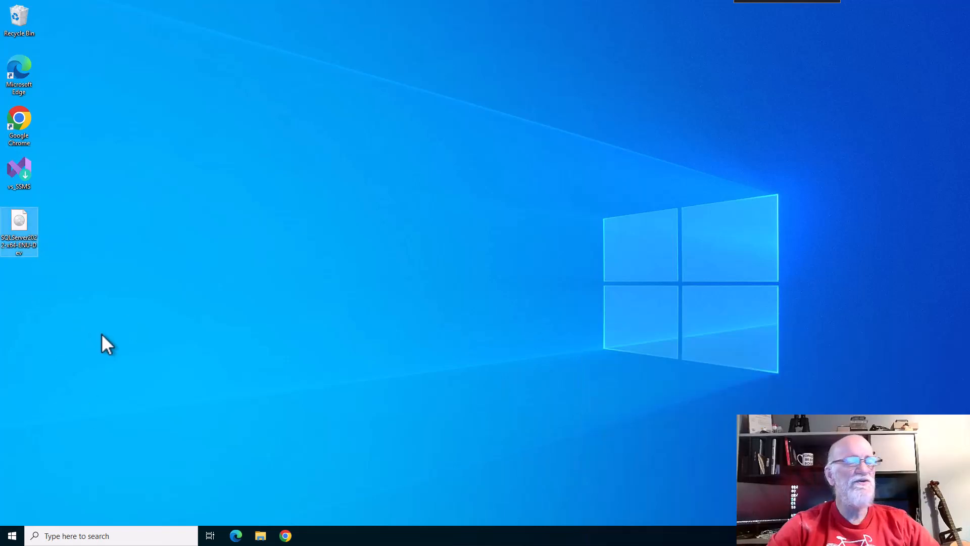
mouse_move(180, 297)
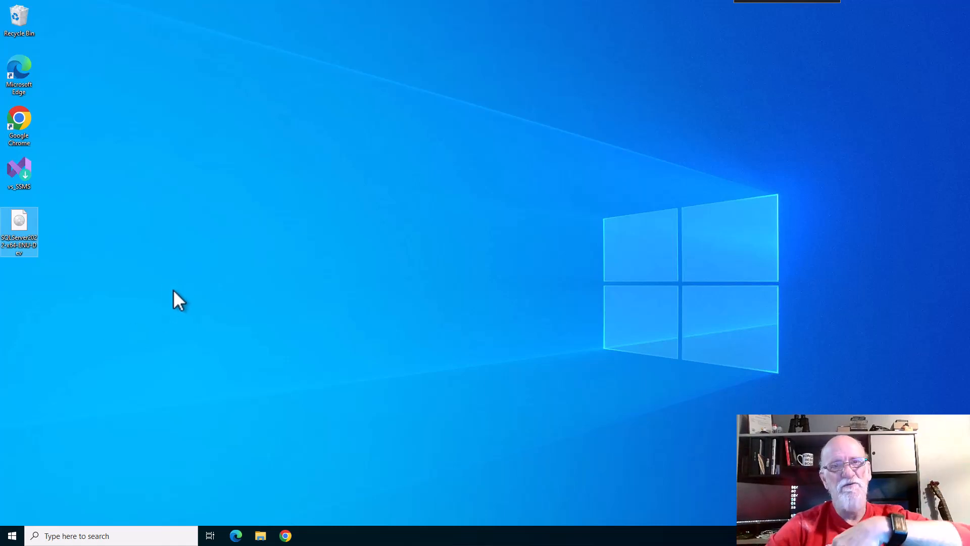
mouse_move(210, 291)
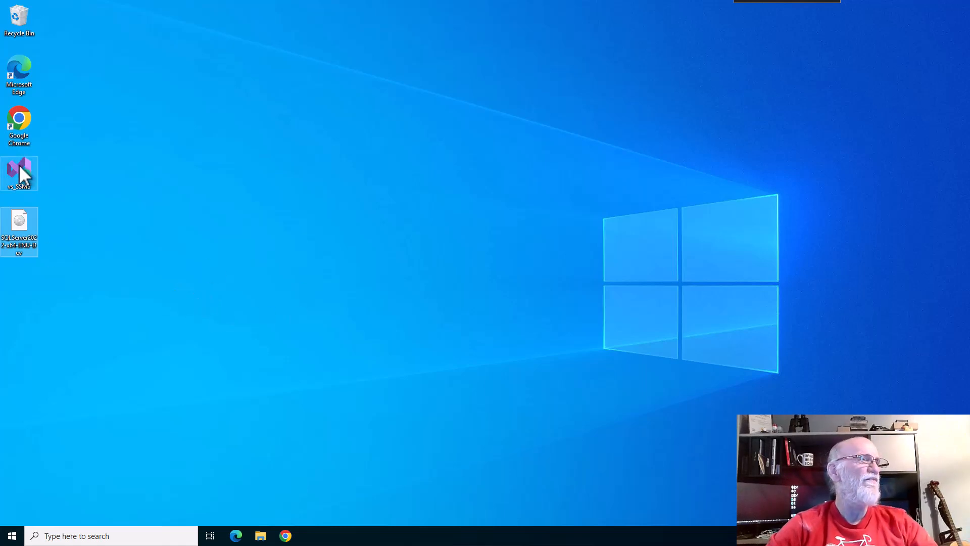
Step: Launch the vs_SSMS setup and continue to the SSMS Core Components installation screen
double_click(19, 174)
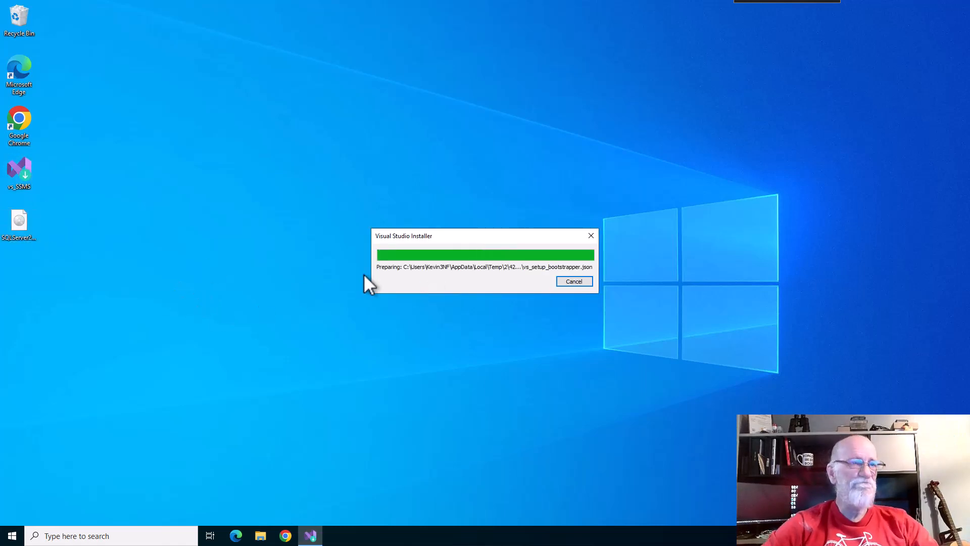
mouse_move(540, 396)
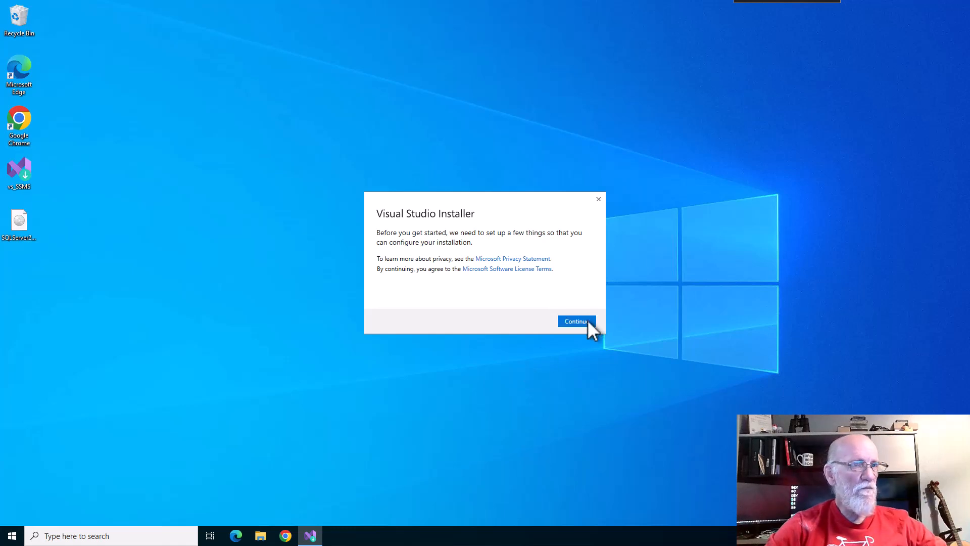
click(575, 322)
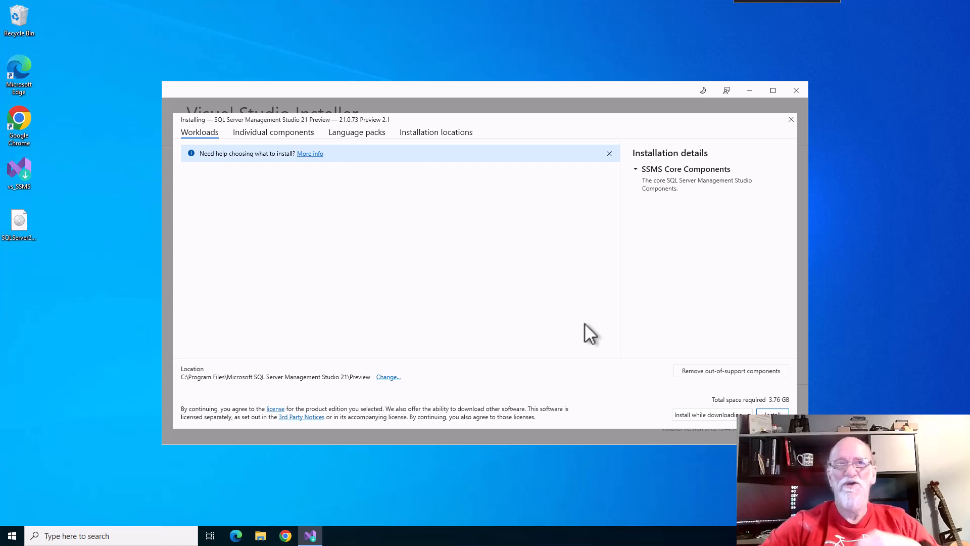
mouse_move(434, 446)
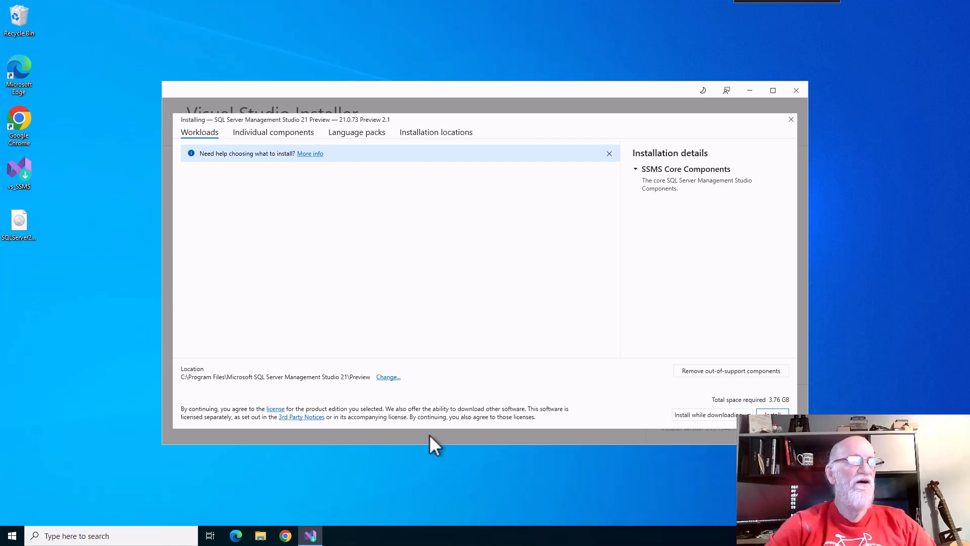
mouse_move(498, 291)
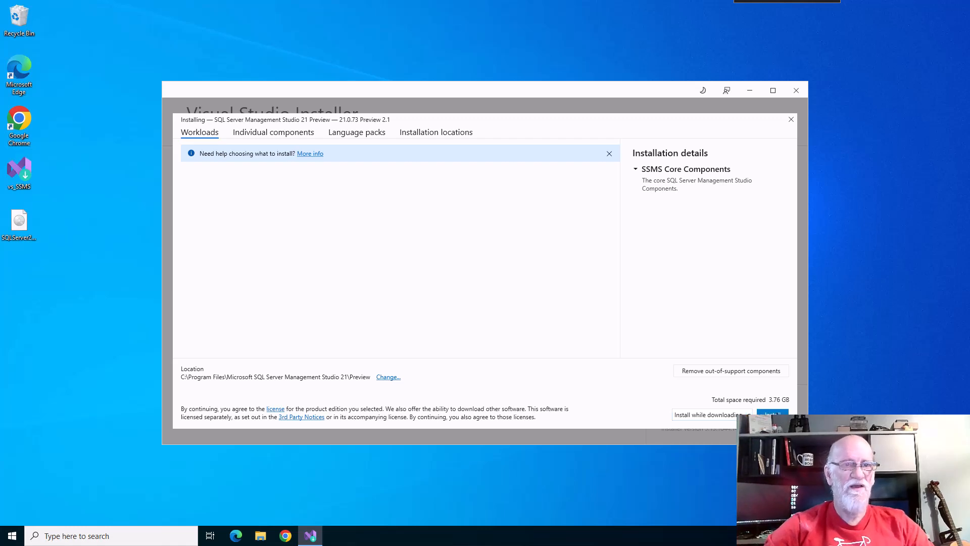
Step: Begin the download and install of SQL Server Management Studio 21 Preview
click(772, 414)
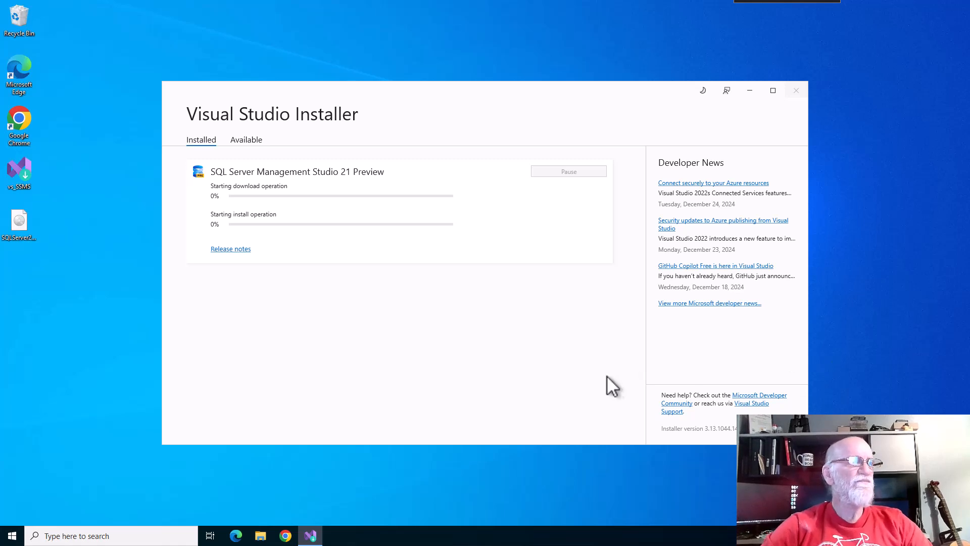
mouse_move(604, 376)
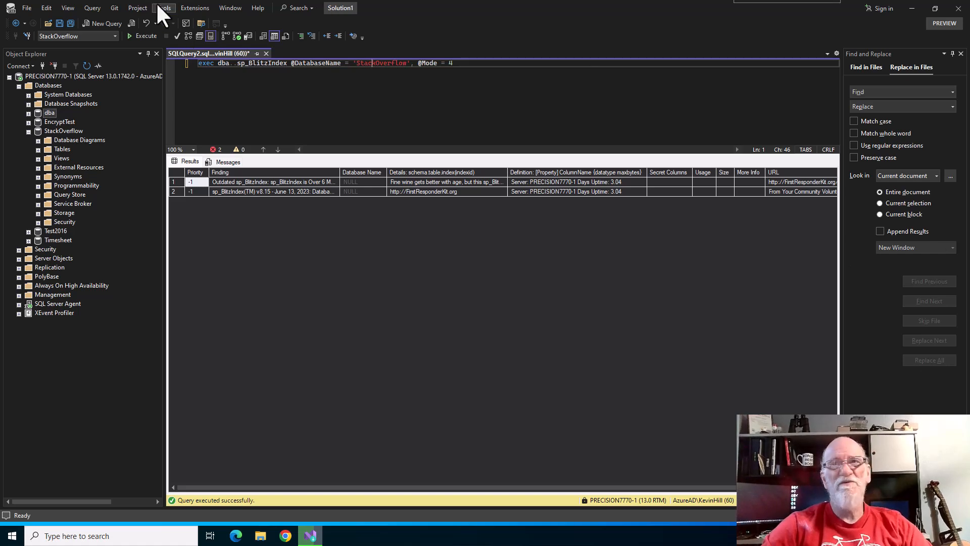
click(163, 8)
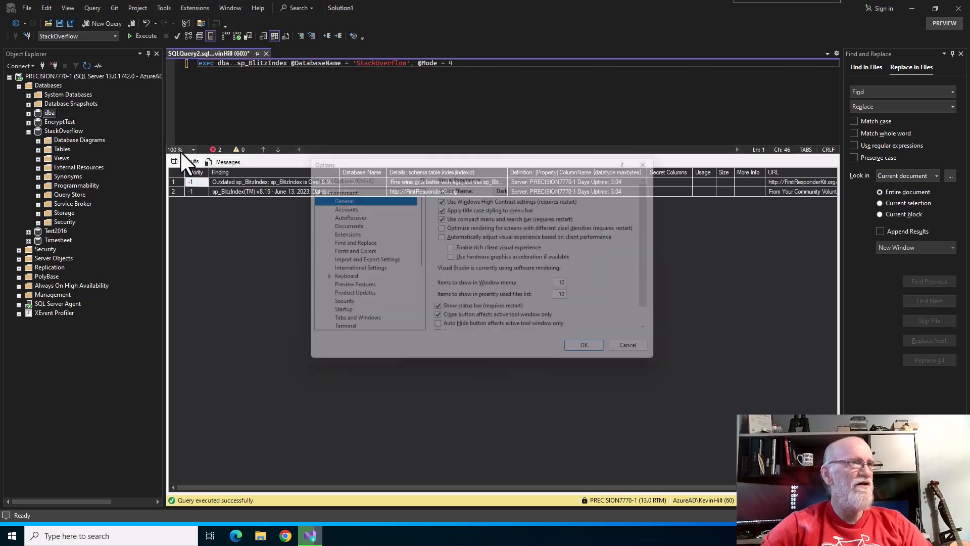
click(531, 186)
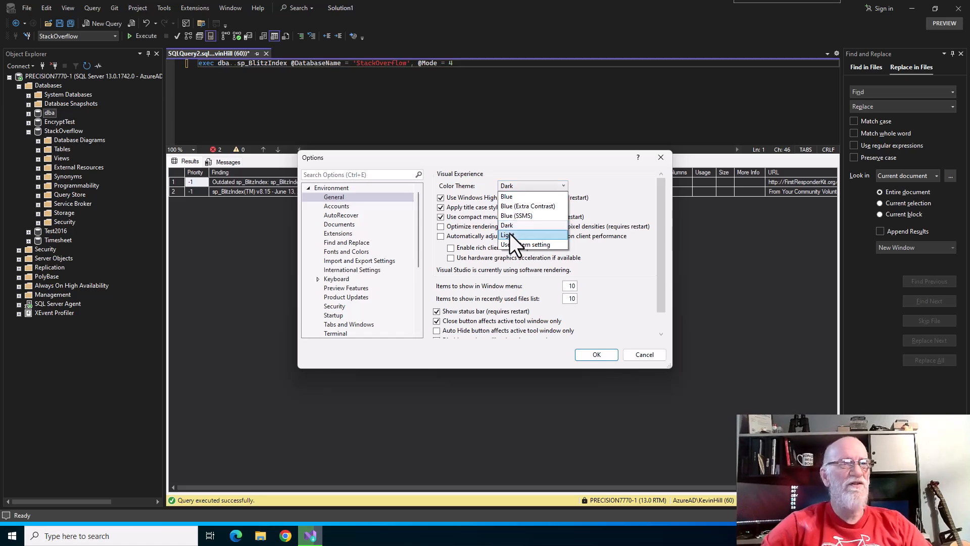
click(507, 224)
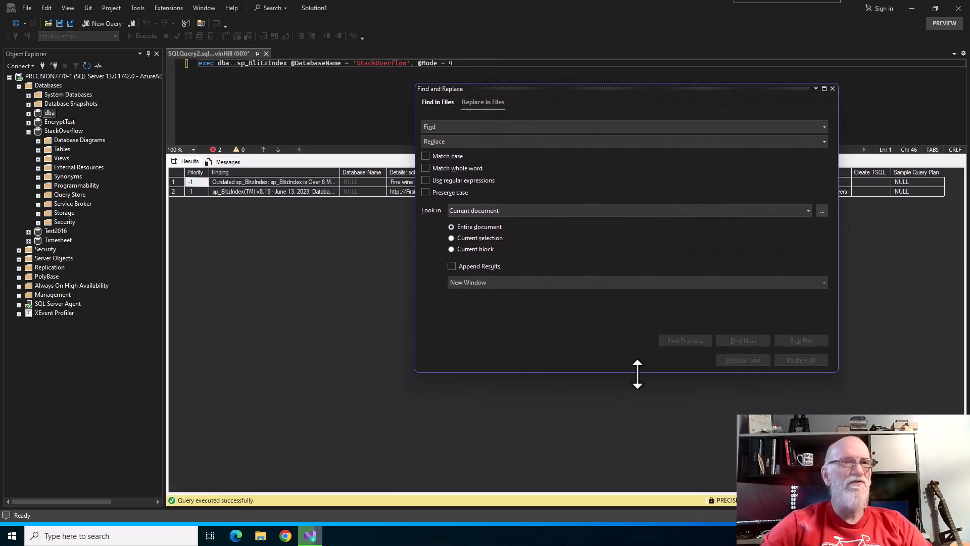
mouse_move(593, 316)
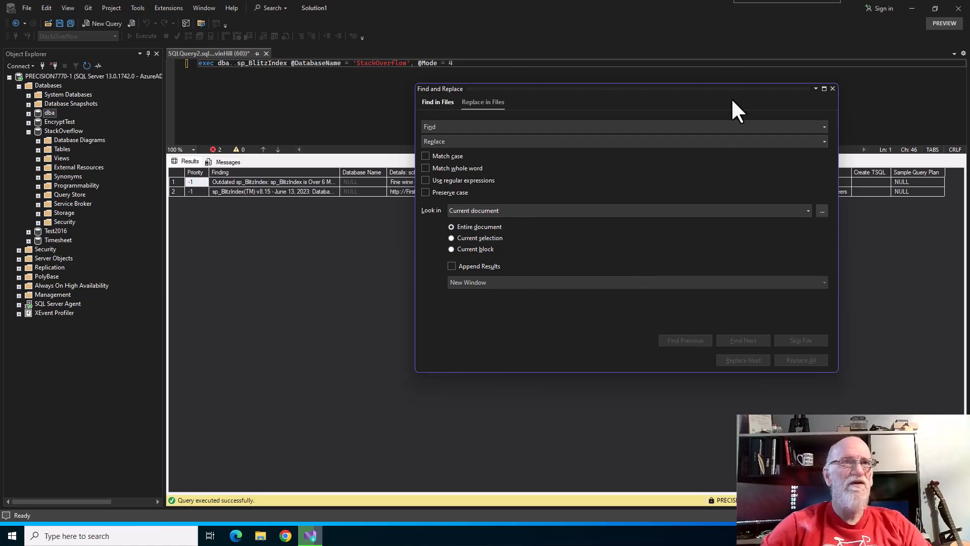
Step: Confirm SSMS 21 Preview (21.0.73 Preview 2.1) is installed and up to date
click(832, 89)
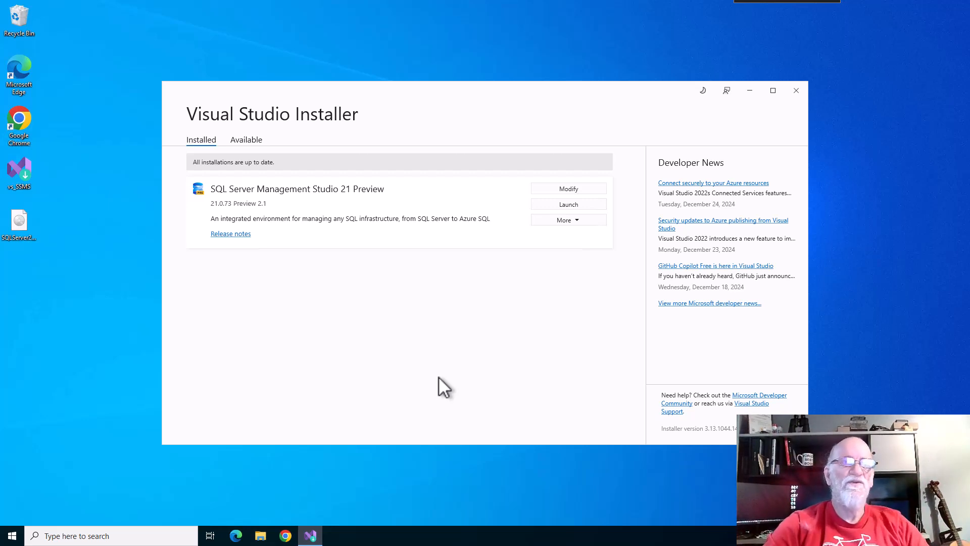
Step: Launch SSMS 21 Preview, check memory usage in Task Manager, and skip sign-in
click(567, 204)
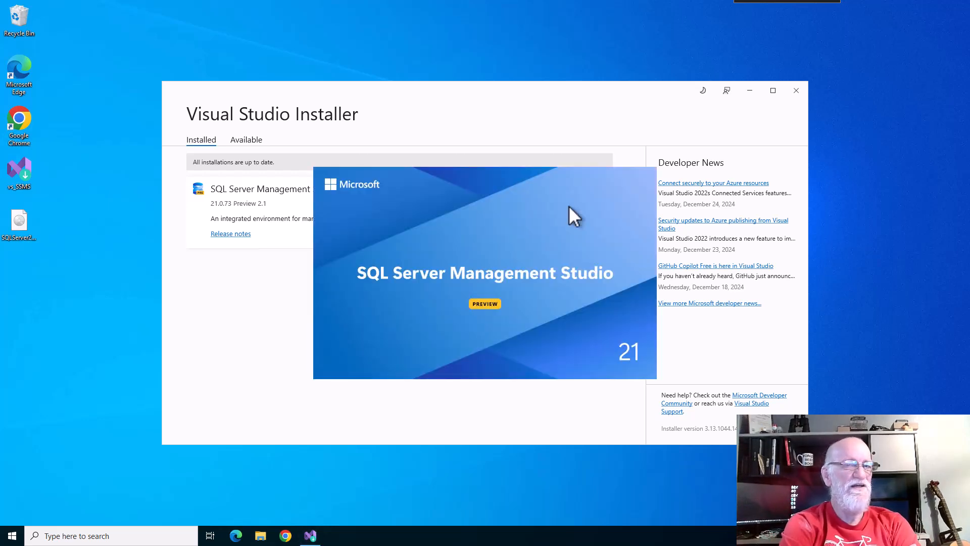
mouse_move(567, 205)
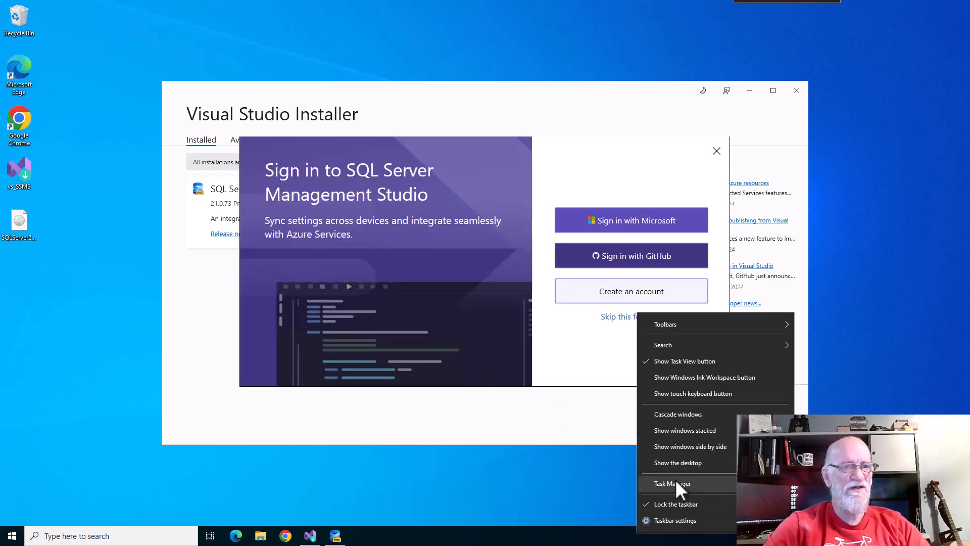
click(673, 483)
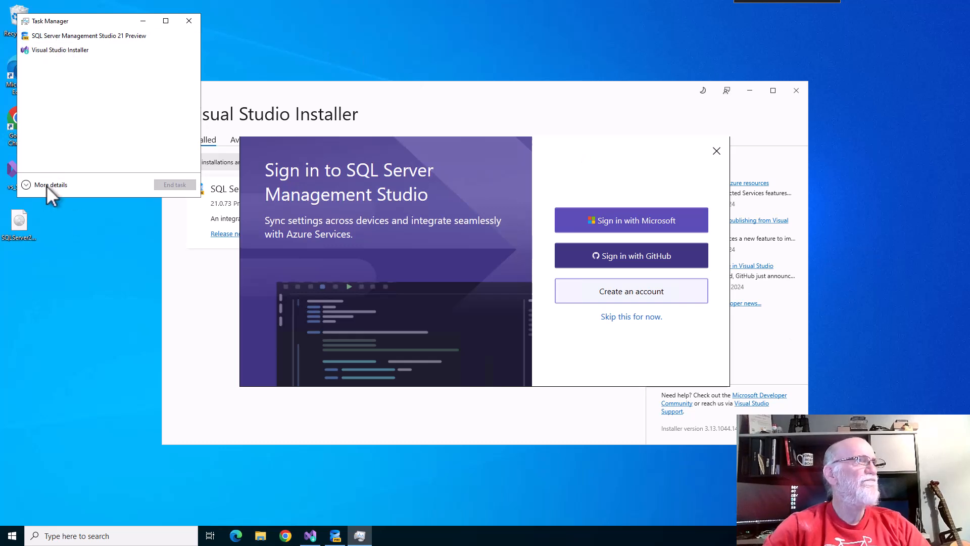
click(50, 184)
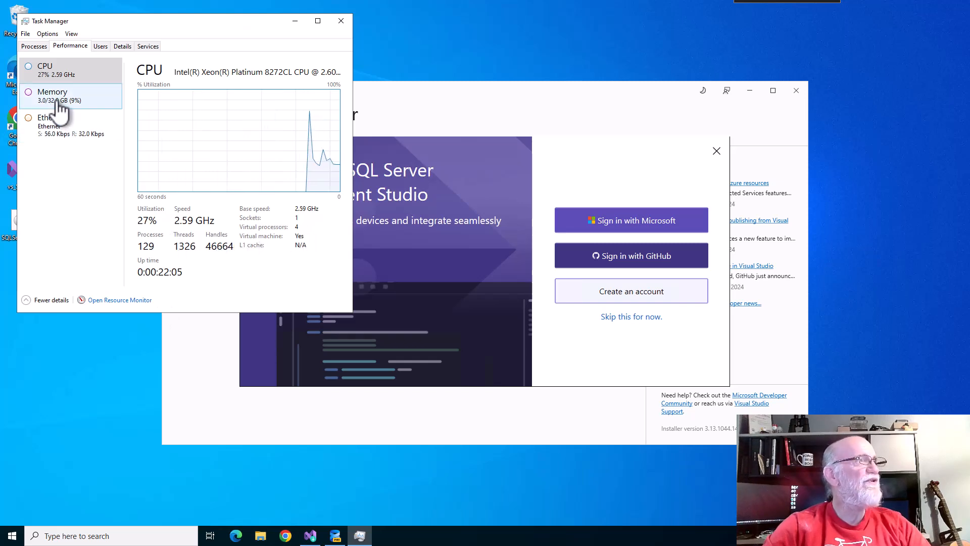
click(340, 20)
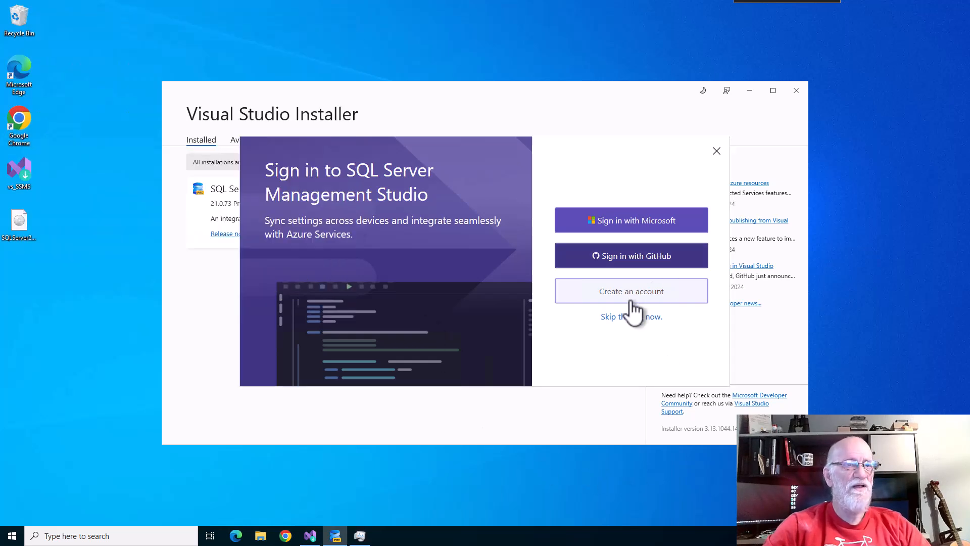
click(630, 316)
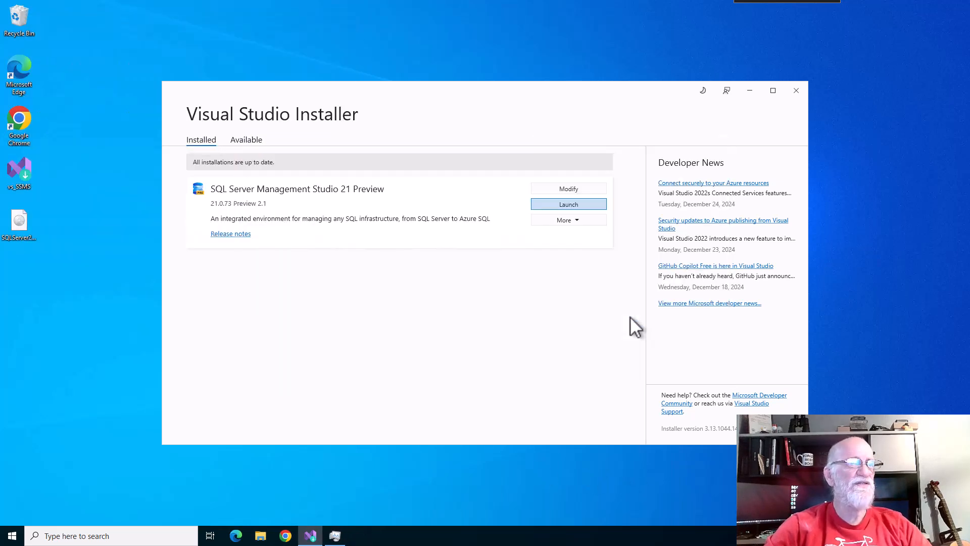
Step: Close the installer, start SSMS as administrator, and tick 'Trust server certificate'
click(796, 91)
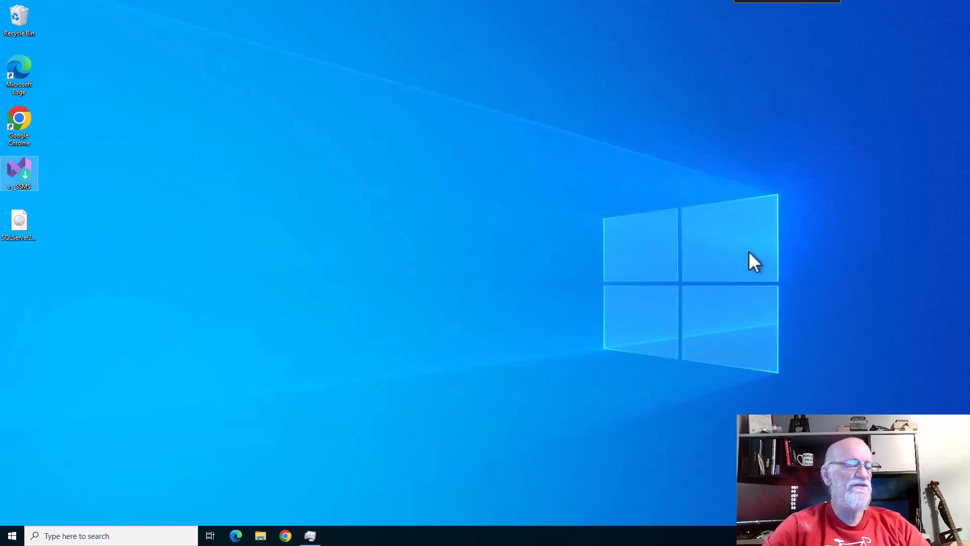
right_click(310, 535)
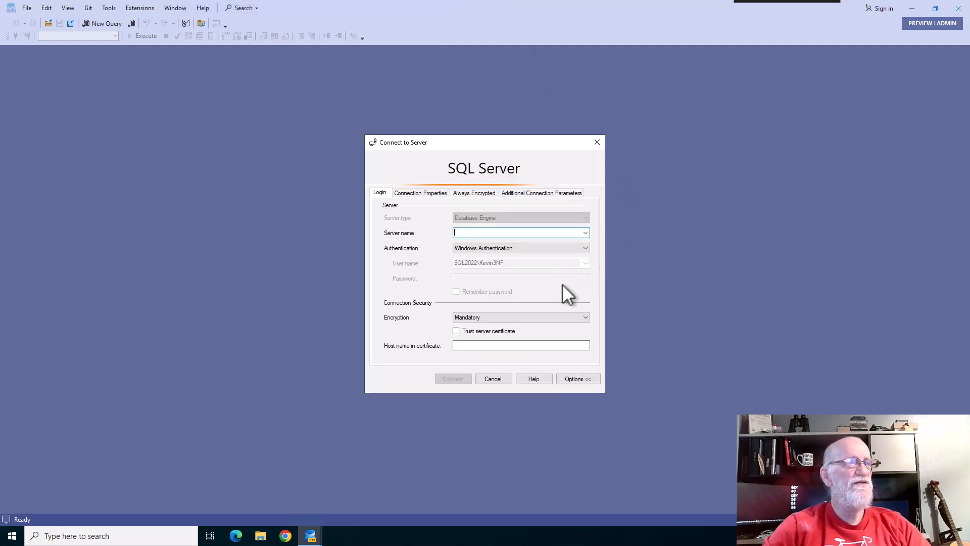
mouse_move(566, 244)
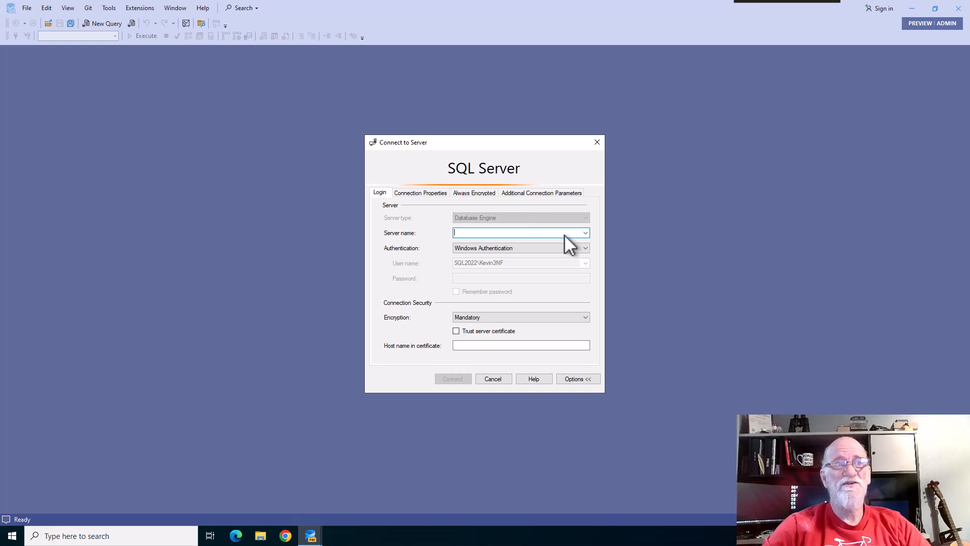
mouse_move(501, 334)
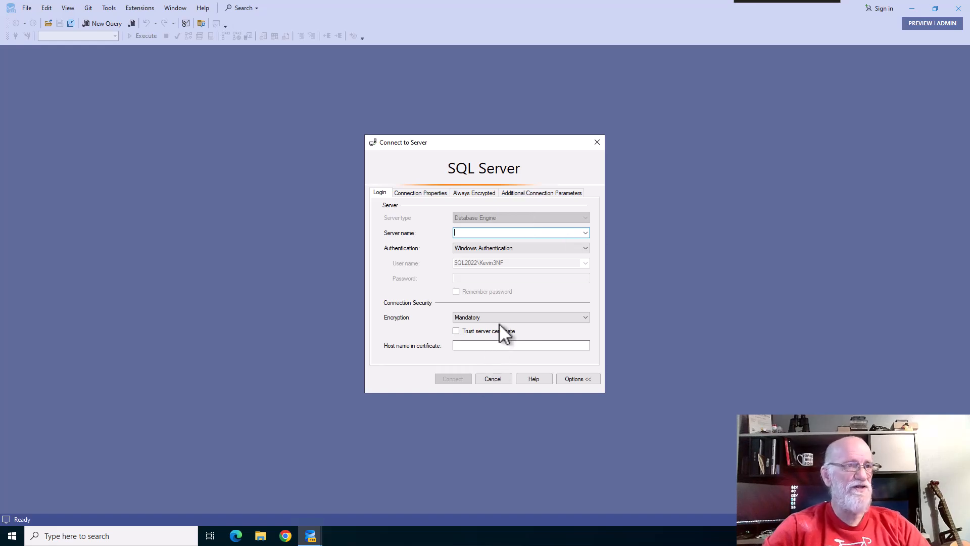
mouse_move(481, 384)
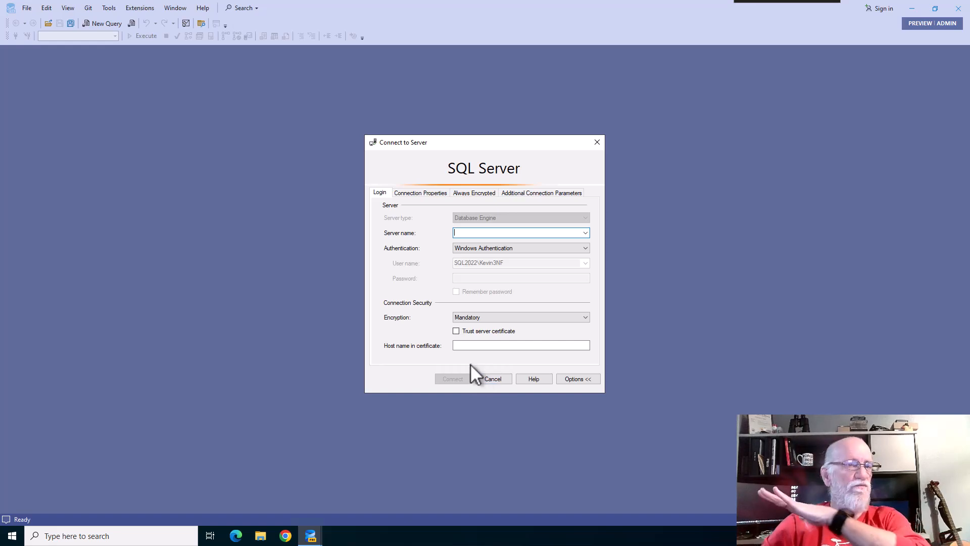
mouse_move(477, 339)
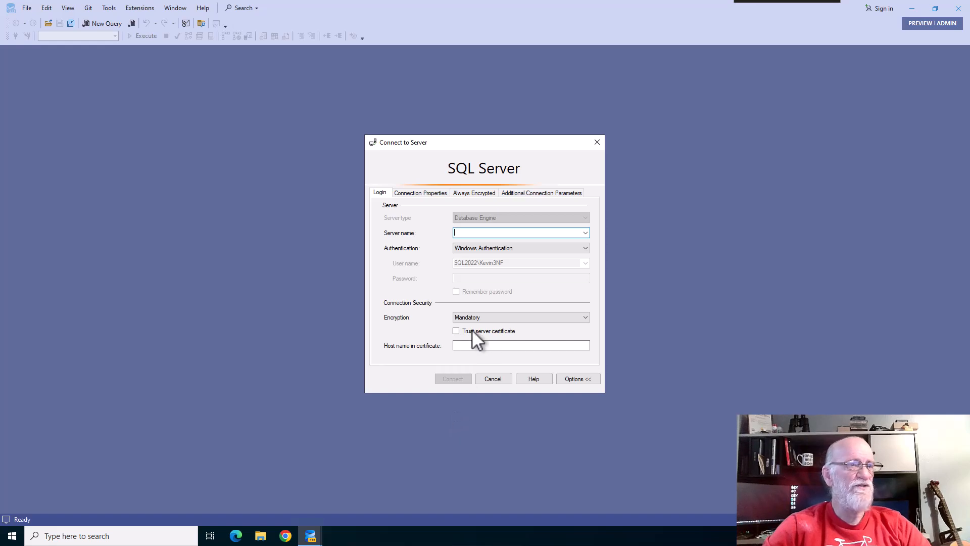
click(457, 330)
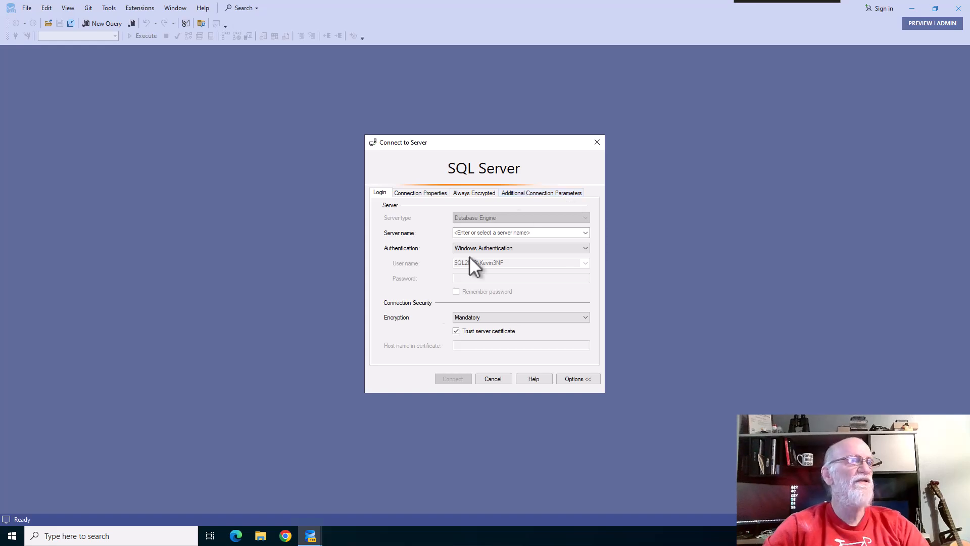
Step: Cancel Connect to Server and show the Registered Servers panel from the View menu
click(493, 378)
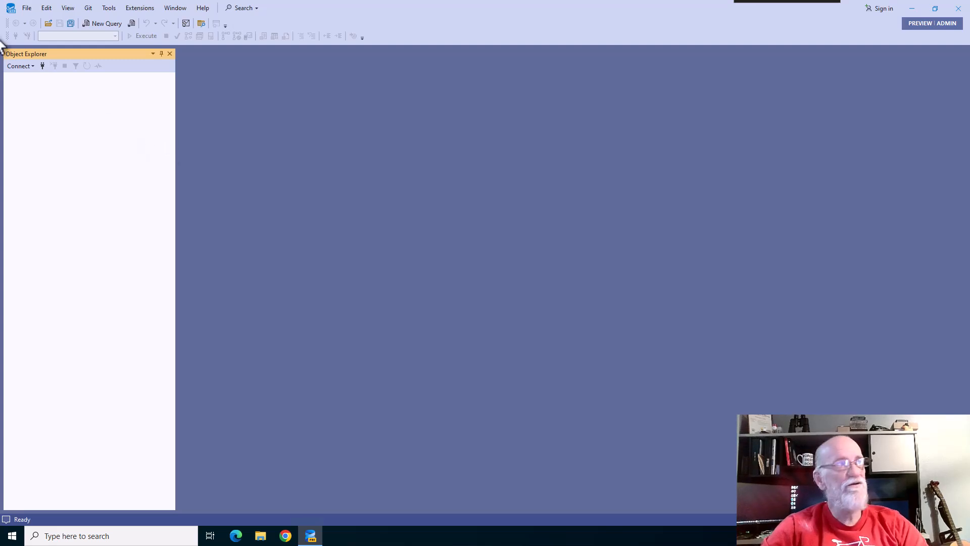
click(67, 8)
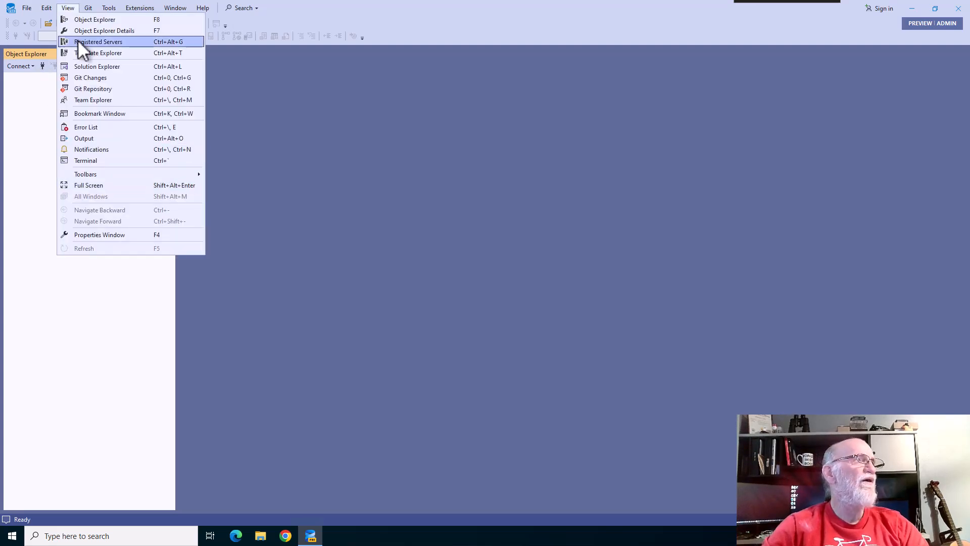
click(97, 42)
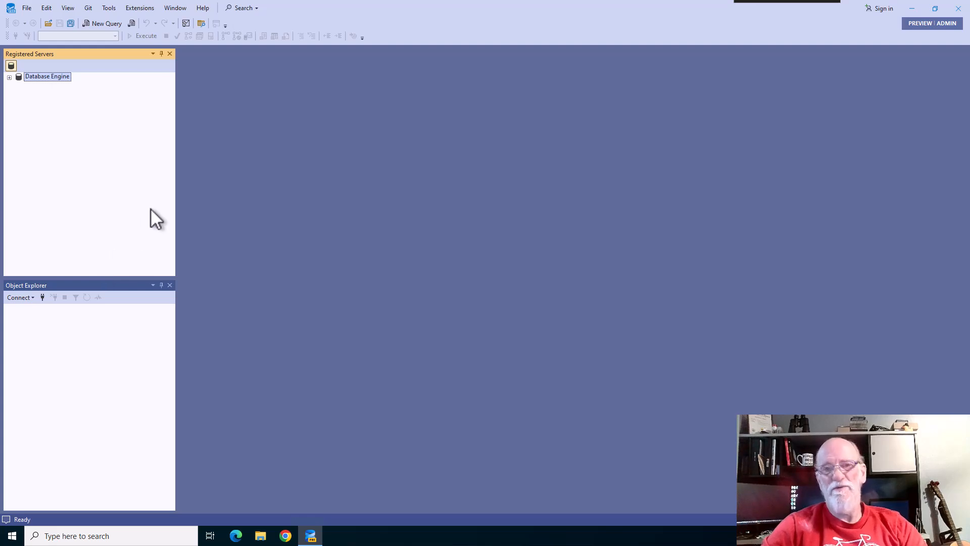
mouse_move(122, 259)
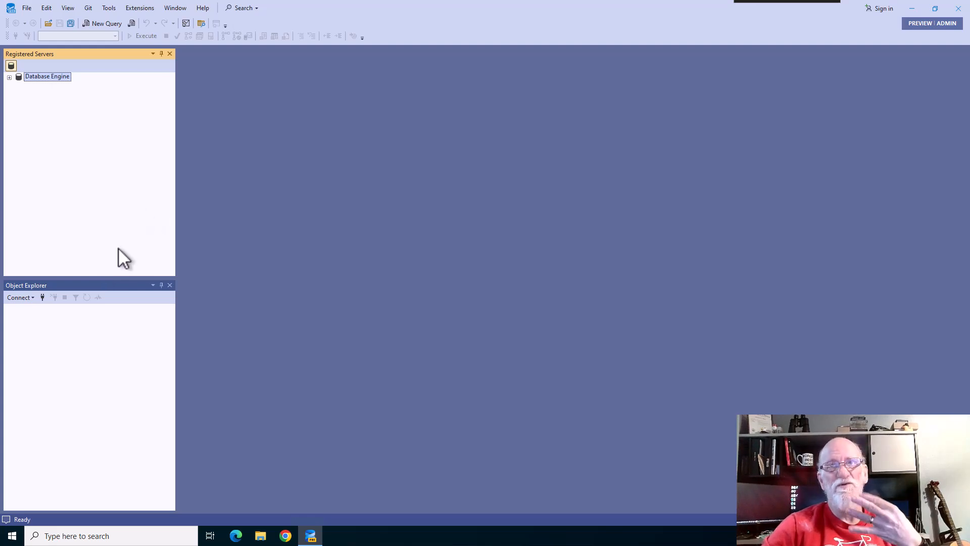
mouse_move(94, 209)
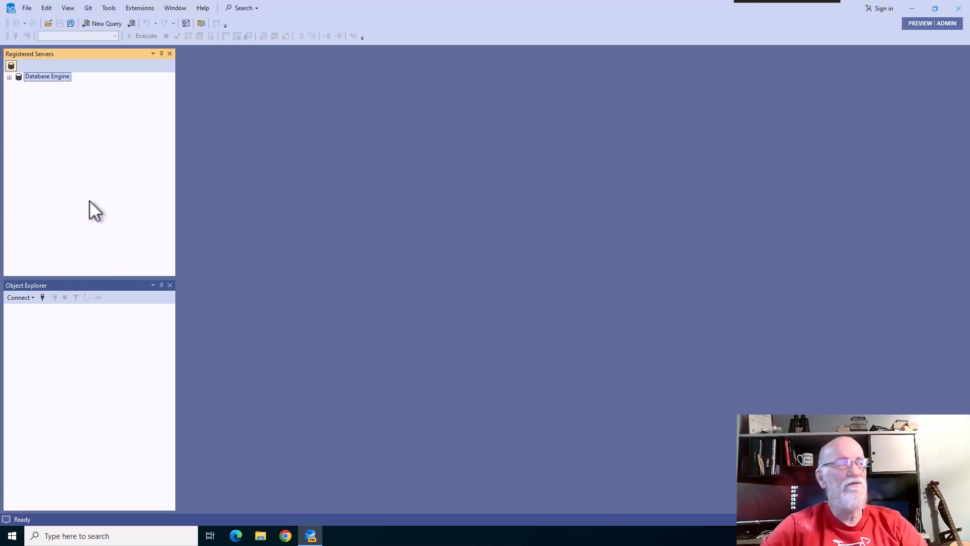
mouse_move(102, 137)
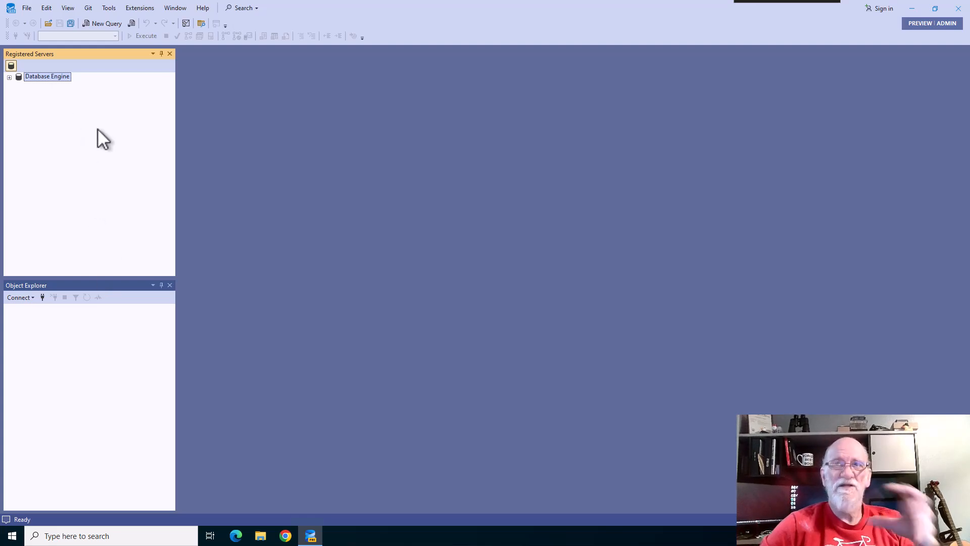
mouse_move(209, 24)
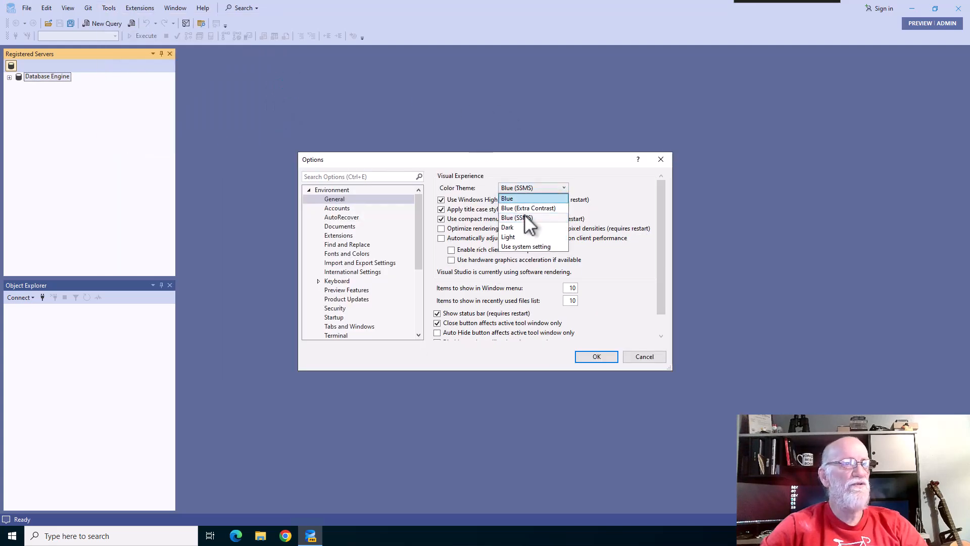
mouse_move(530, 208)
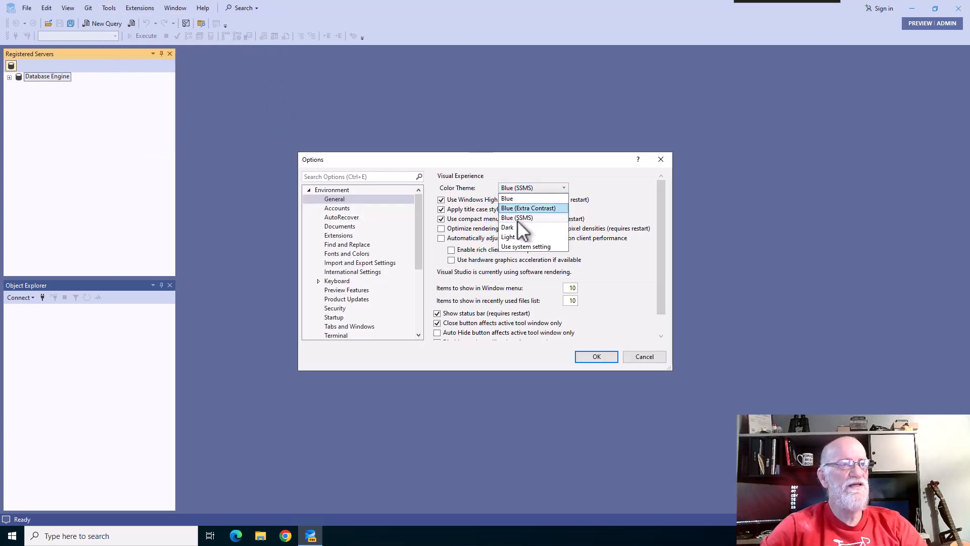
Step: Switch the colour theme to Dark and start a New Query
click(507, 227)
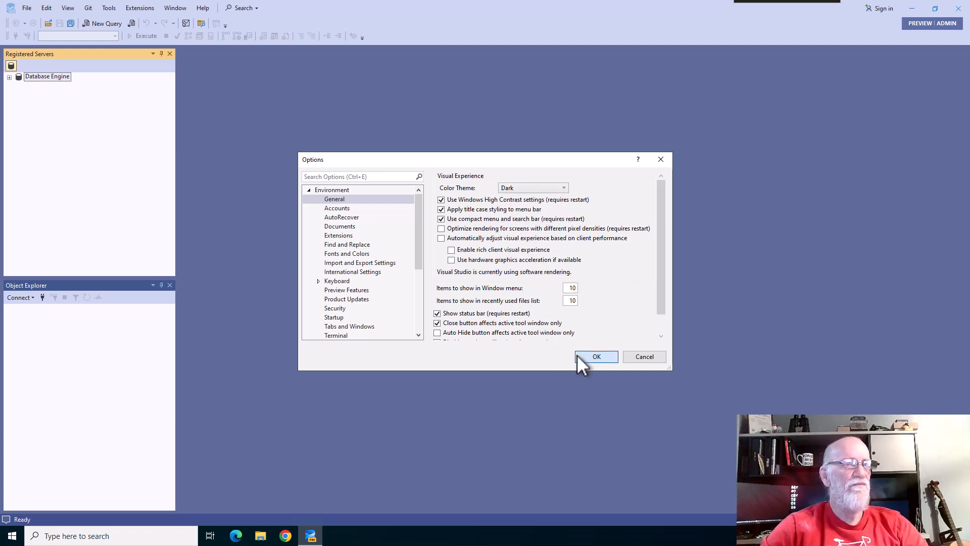
click(596, 357)
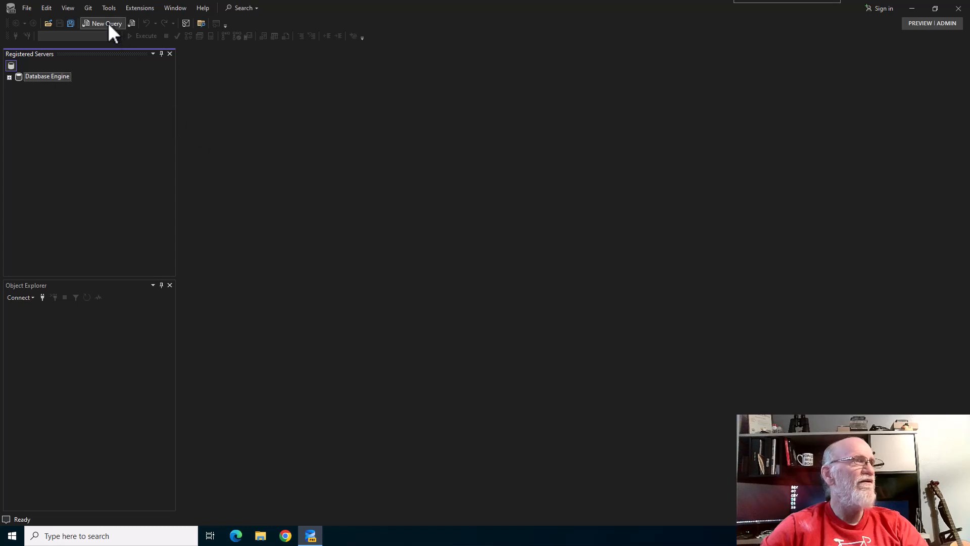
click(102, 23)
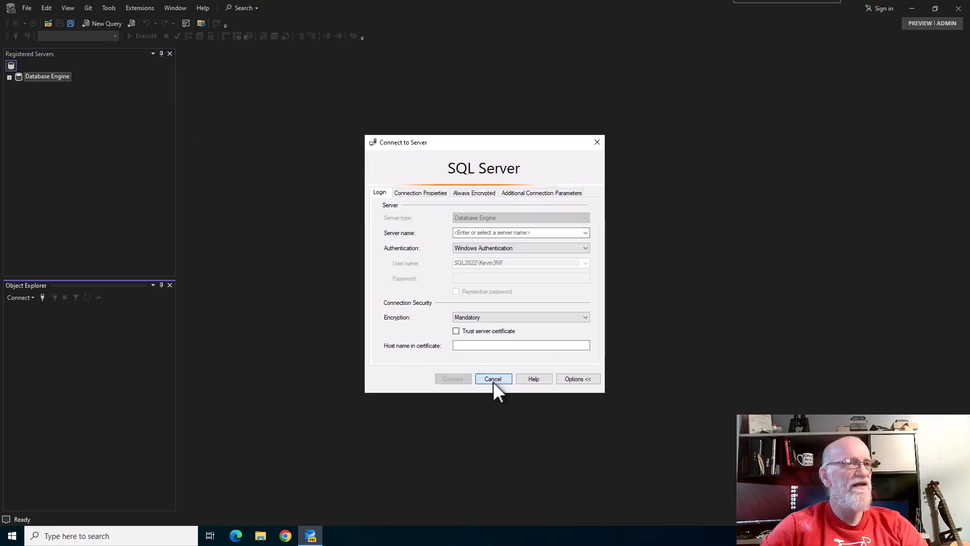
Step: Cancel connecting and enable 'Show tabs in multiple rows' under Tabs and Windows options
click(493, 378)
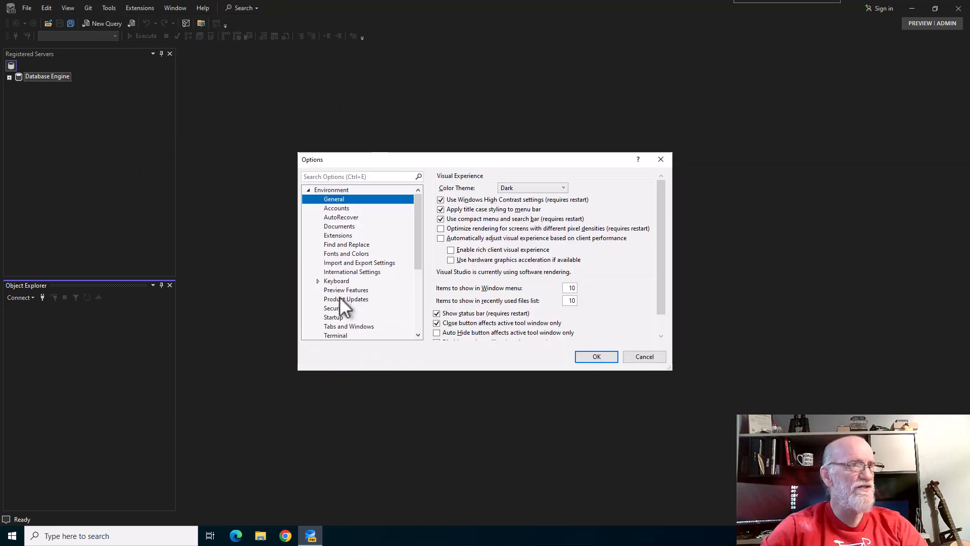
scroll(down, 3)
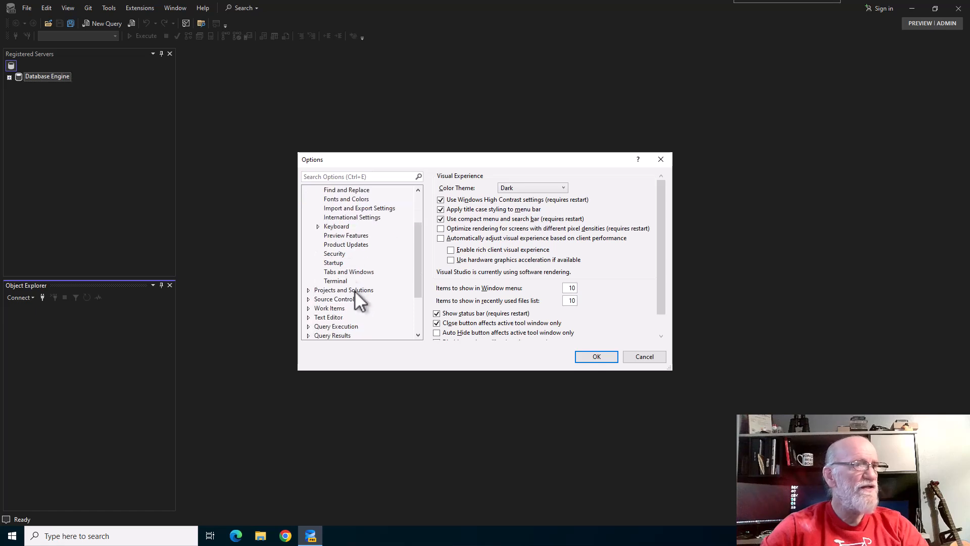
click(348, 272)
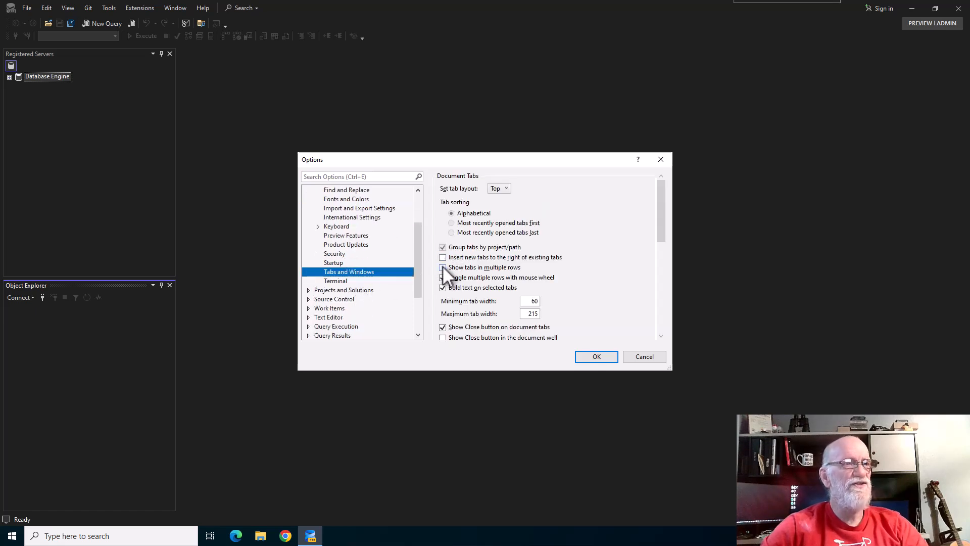
click(443, 267)
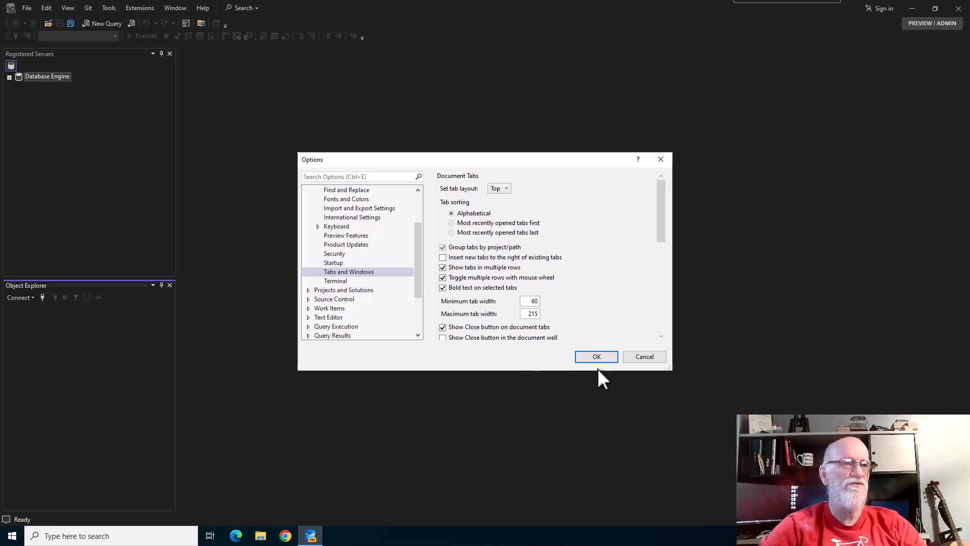
click(596, 357)
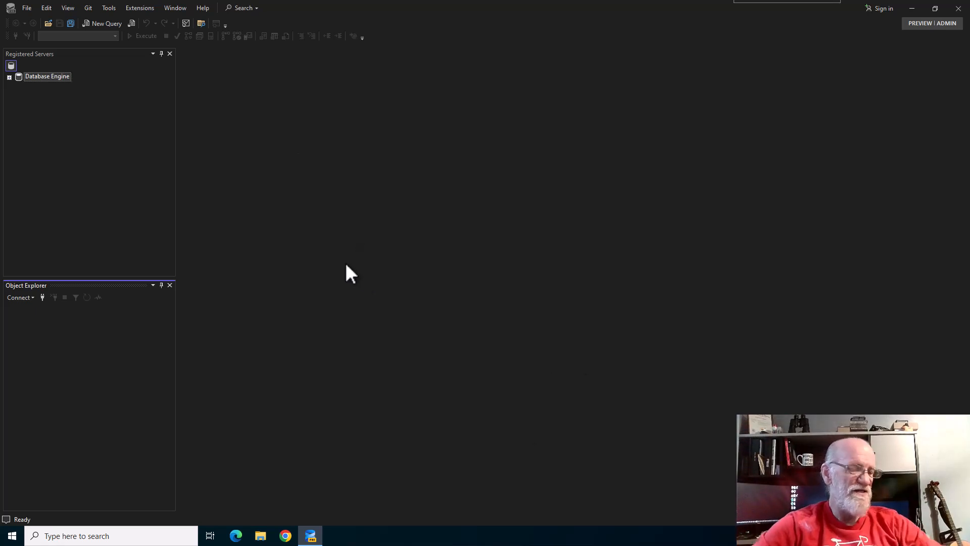
mouse_move(570, 319)
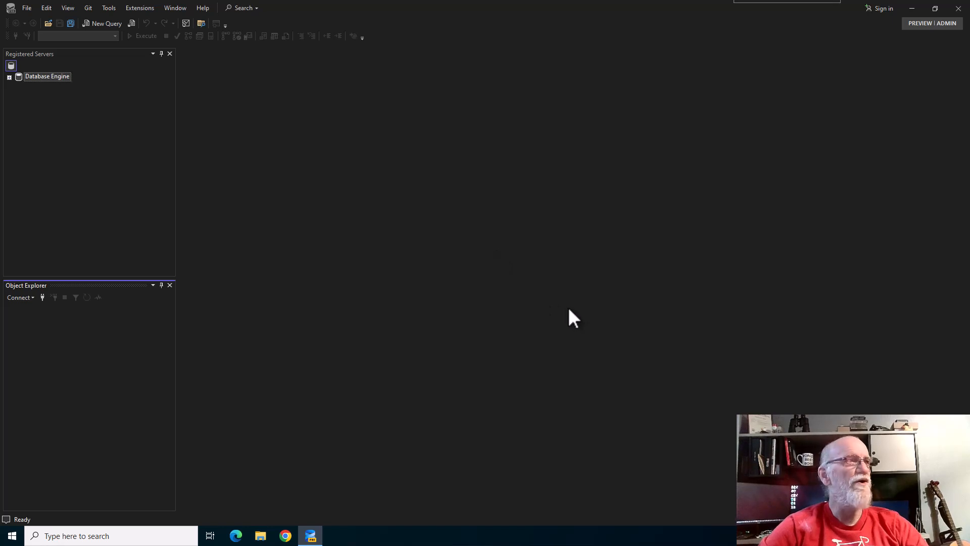